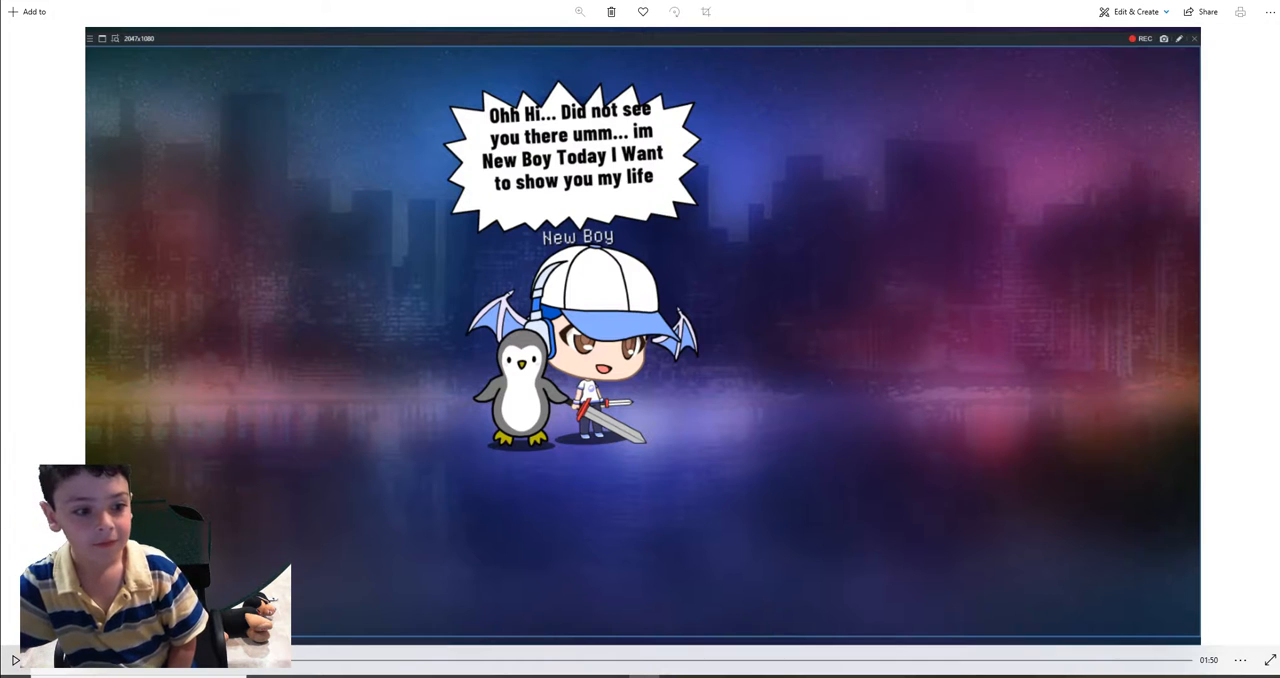
Play the Gacha Club story video, then seek back to an earlier scene.
click(15, 659)
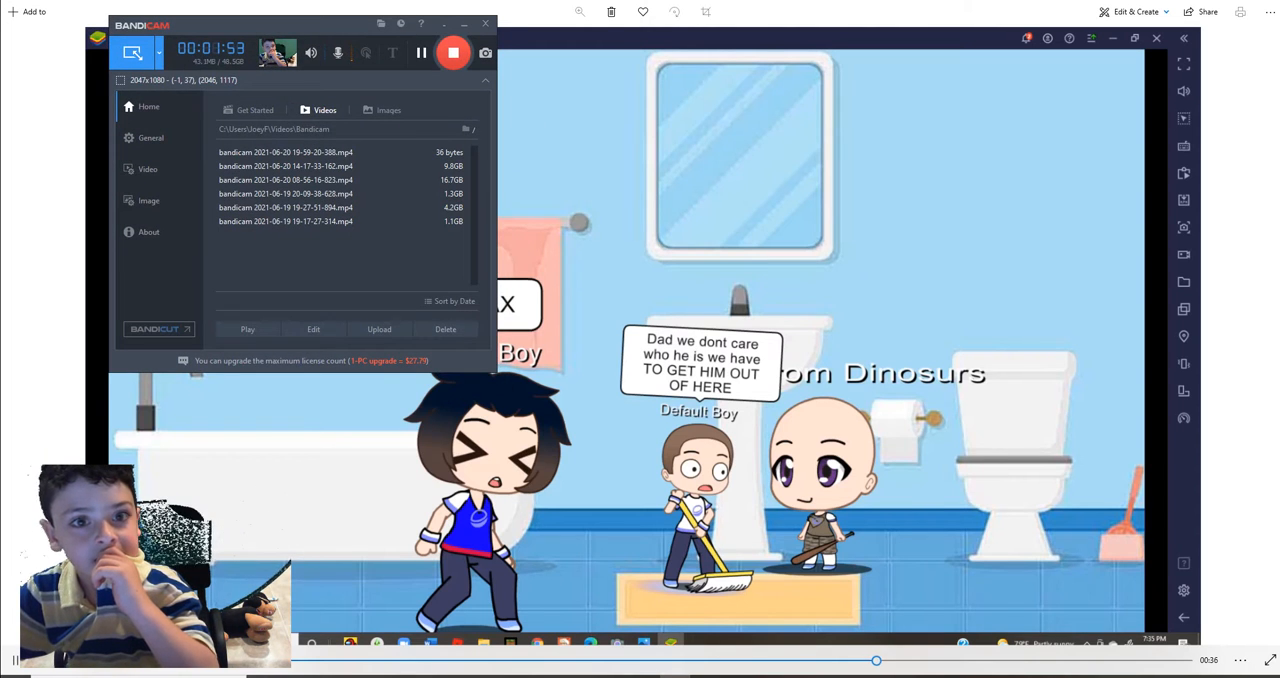
click(485, 22)
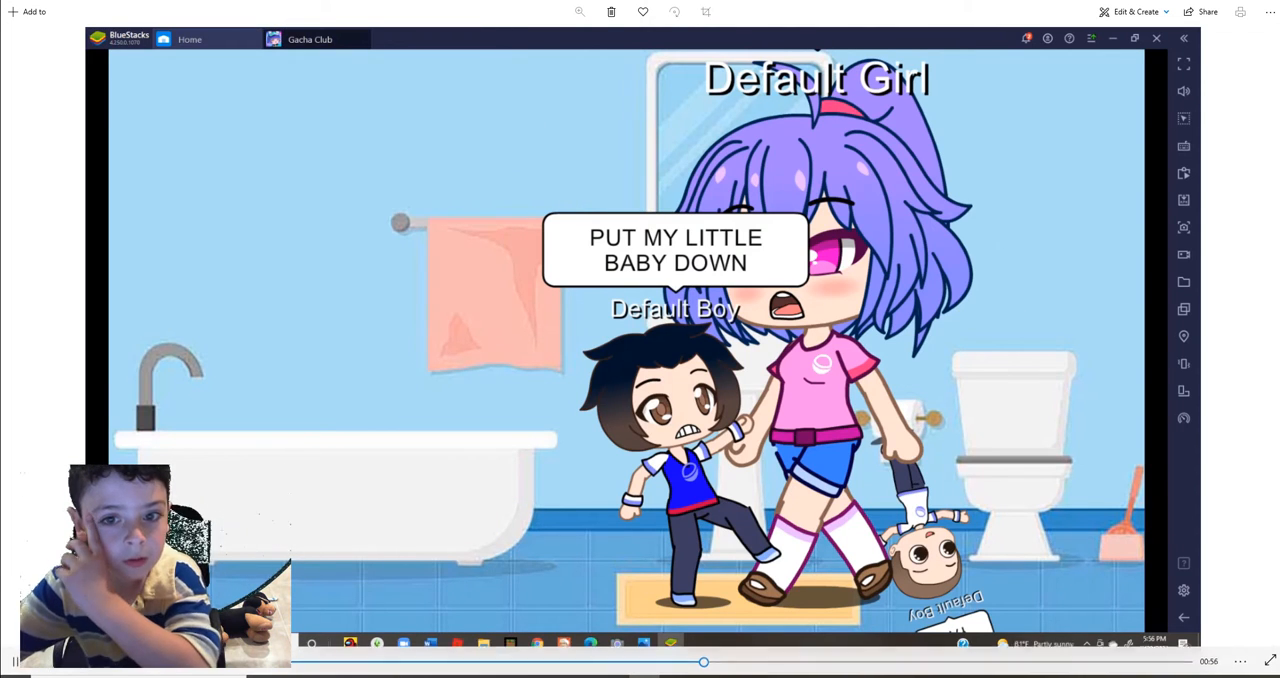